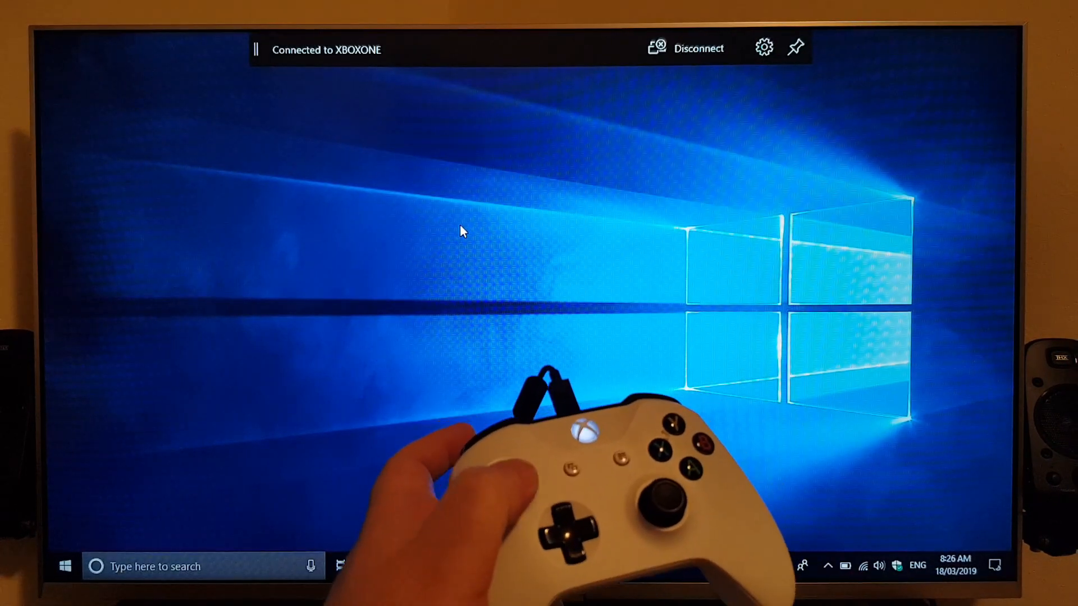
mouse_move(288, 288)
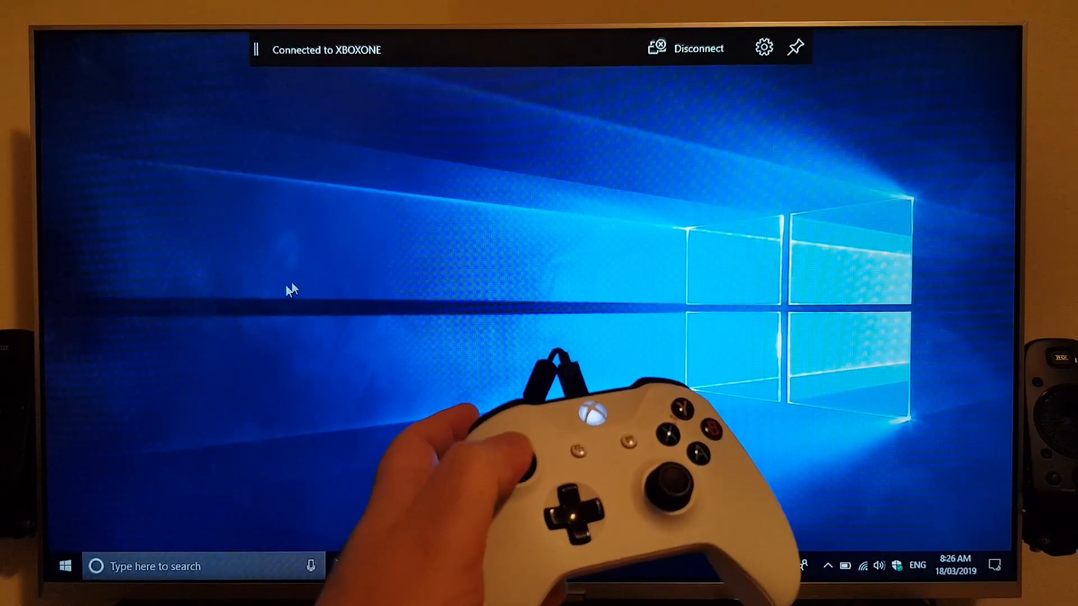